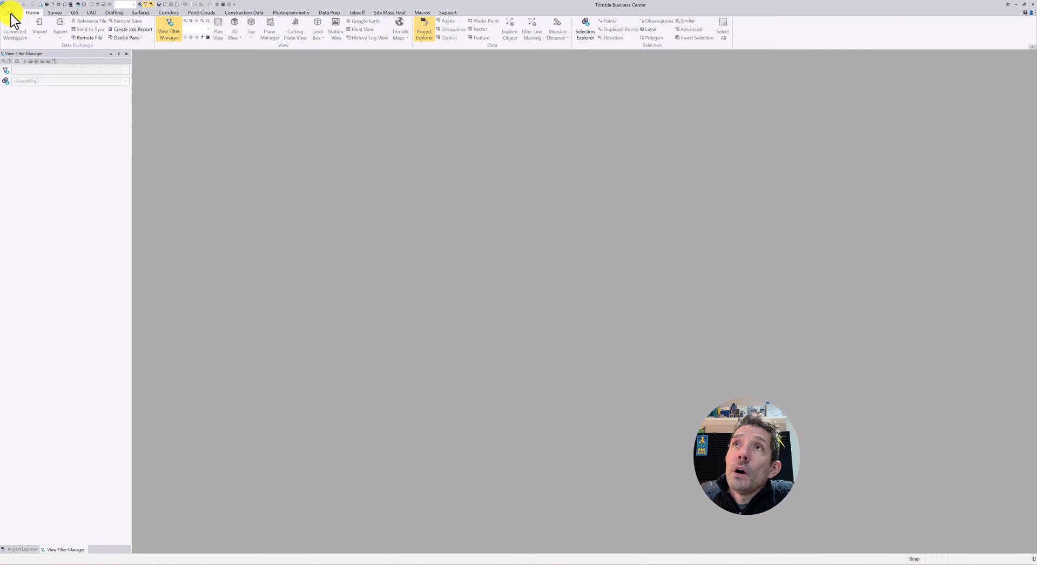
# Step: Open the New Project template page from the File menu
pyautogui.click(9, 12)
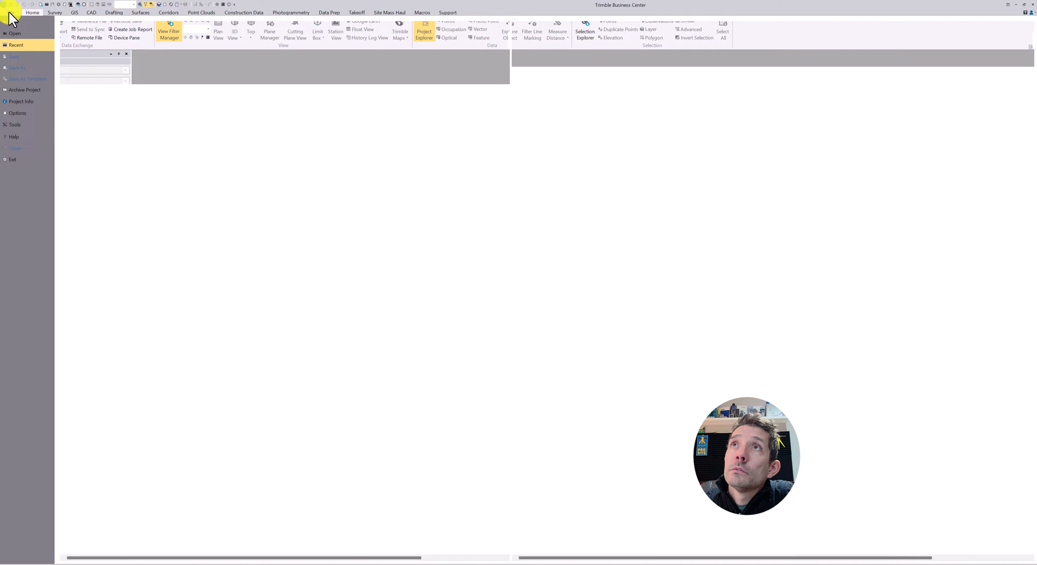
pyautogui.click(13, 21)
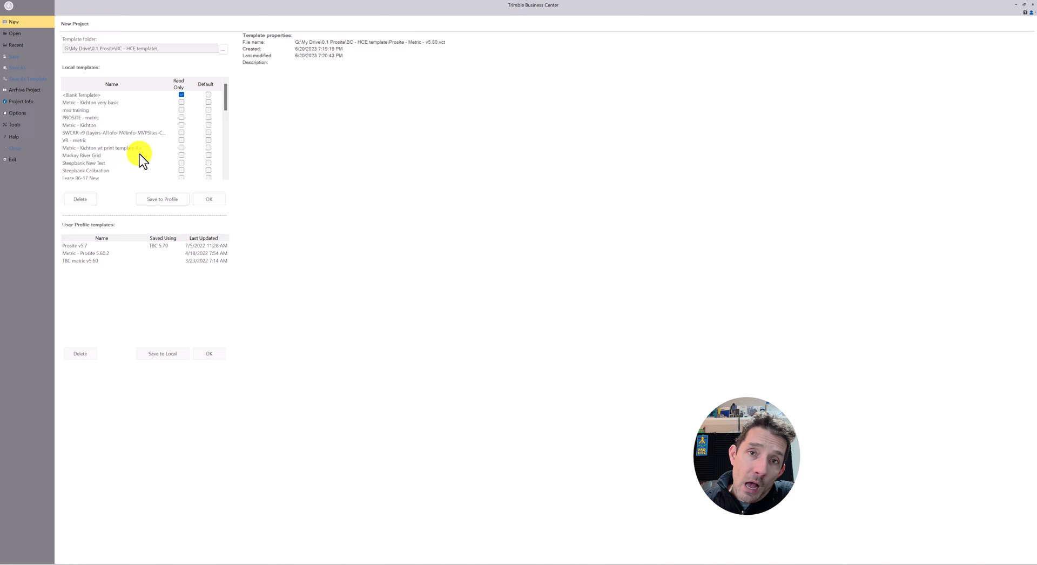
# Step: Create a new project from the Blank Template
pyautogui.click(82, 95)
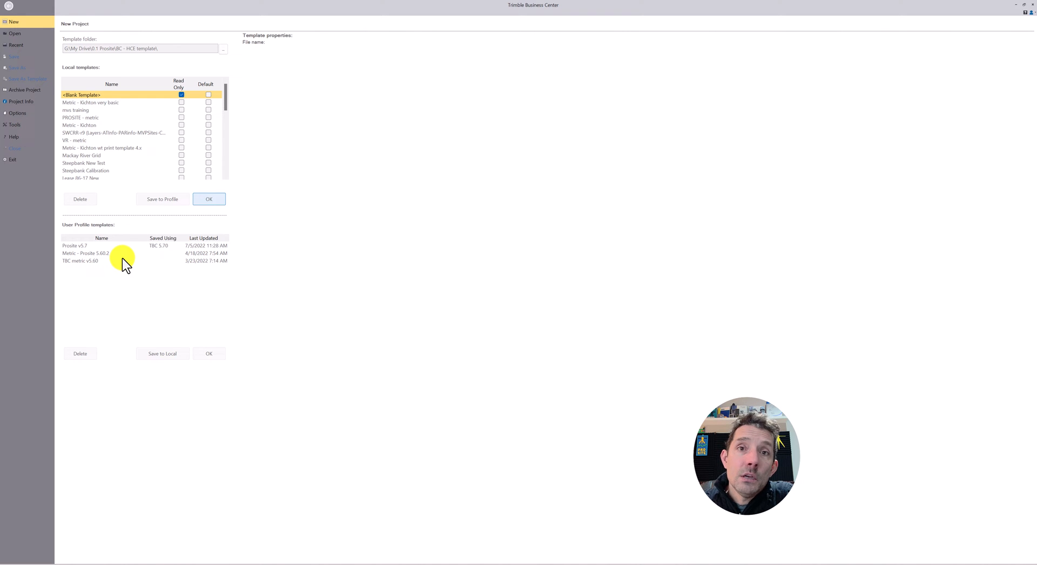
pyautogui.click(209, 200)
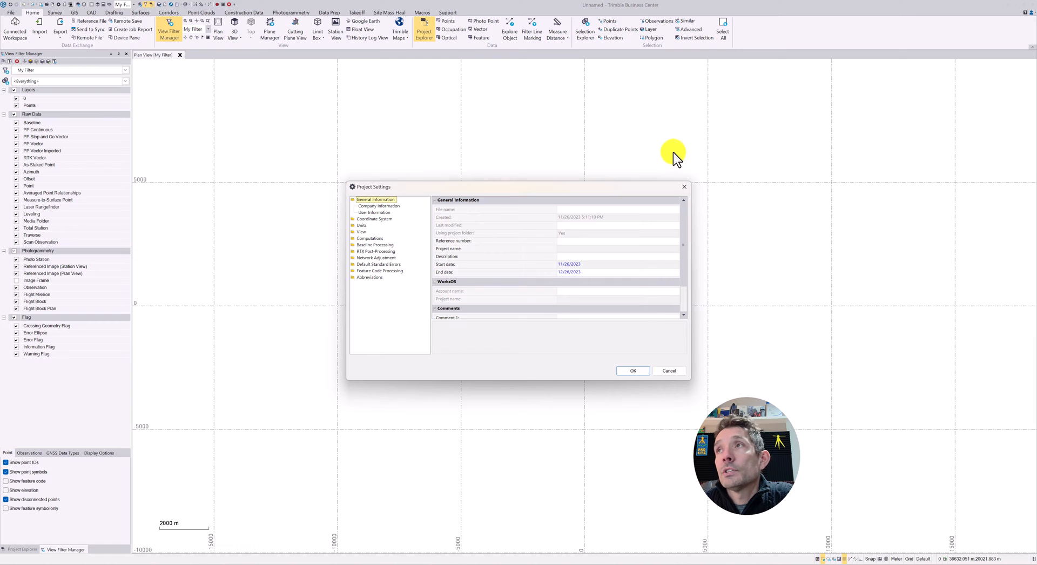
# Step: Set the coordinate display order to Northing, Easting, Elevation under Units > Coordinate
pyautogui.moveTo(675, 156); pyautogui.dragTo(470, 182)
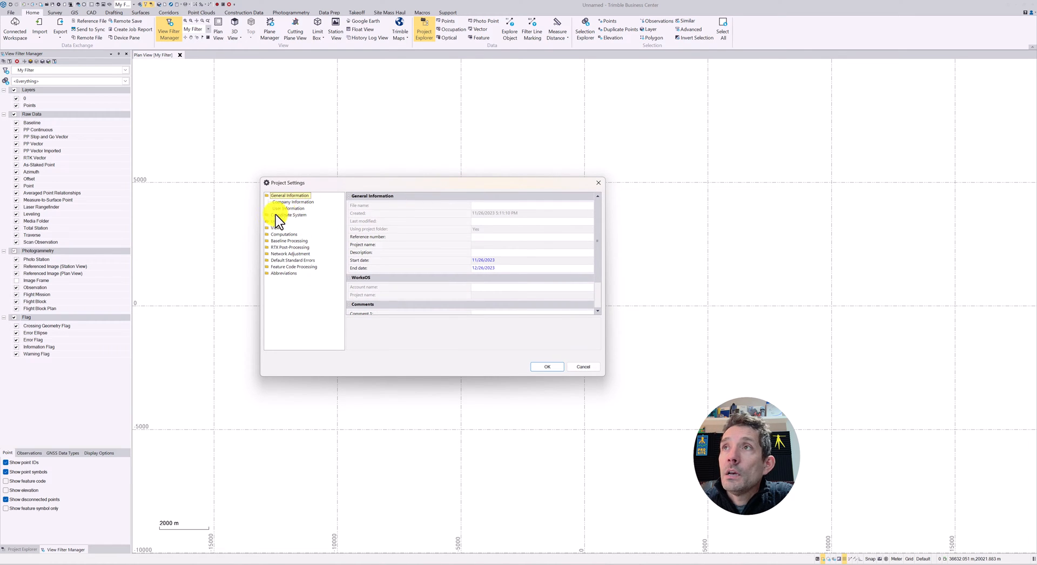
pyautogui.click(288, 202)
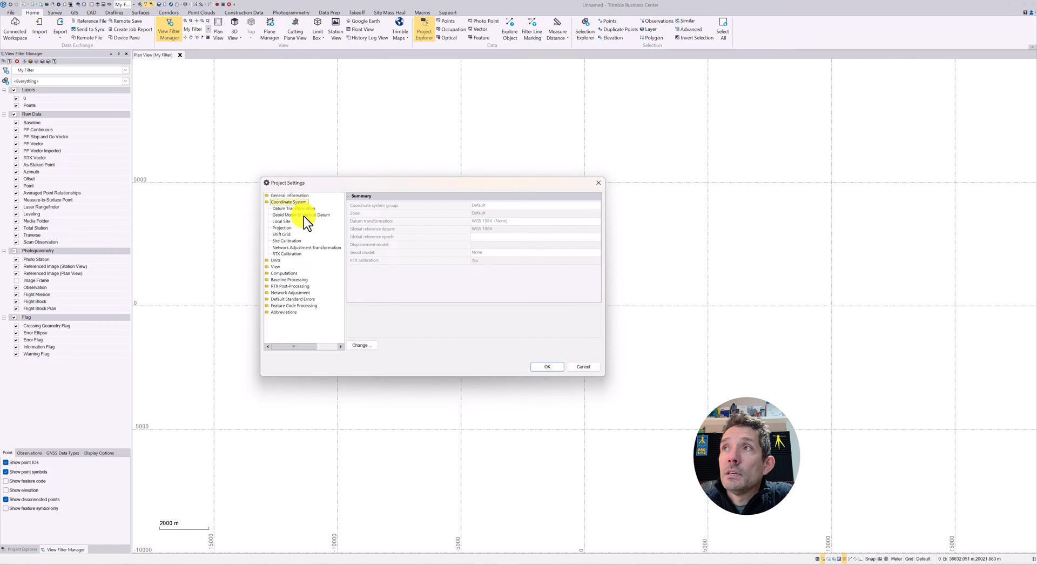
pyautogui.click(276, 208)
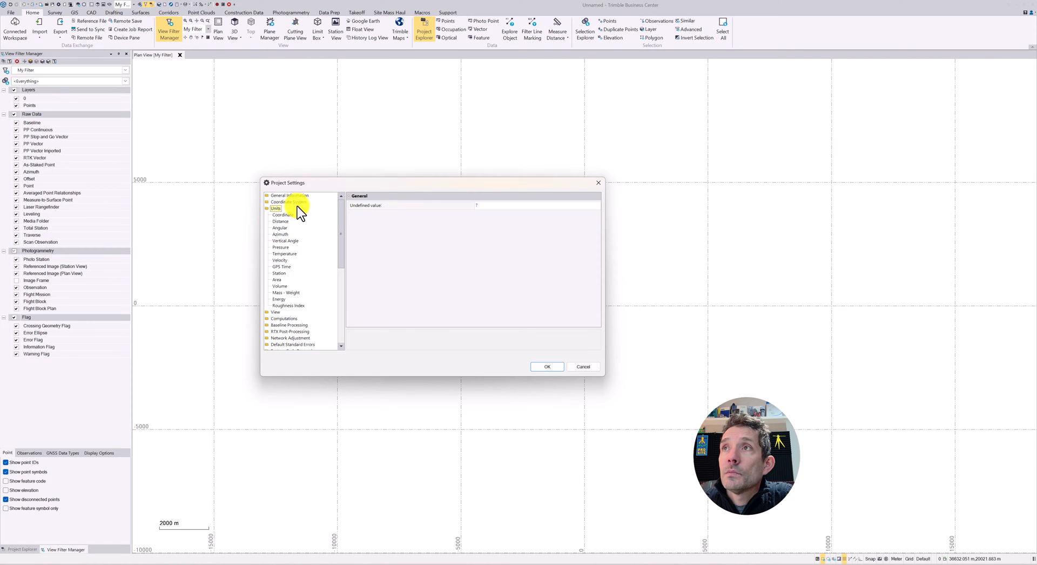
pyautogui.click(282, 215)
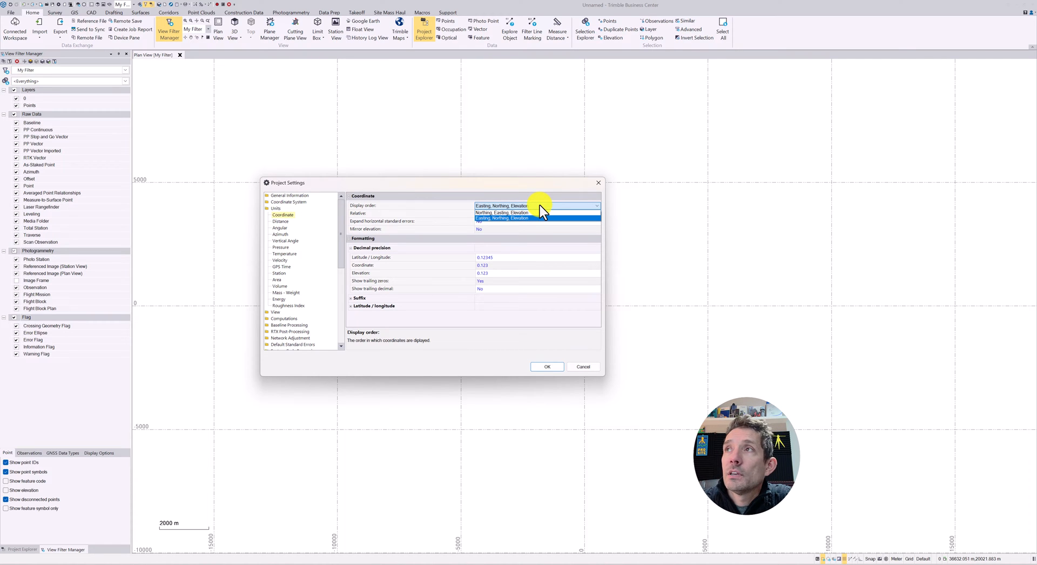
pyautogui.click(501, 212)
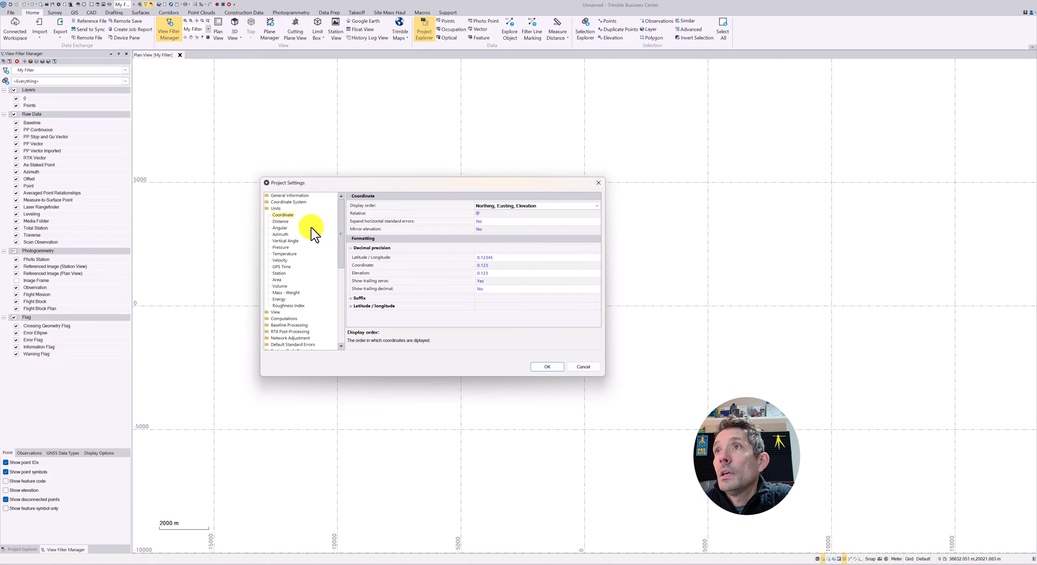
# Step: Keep distances displayed in meters, with International foot as the alternate display unit
pyautogui.click(280, 221)
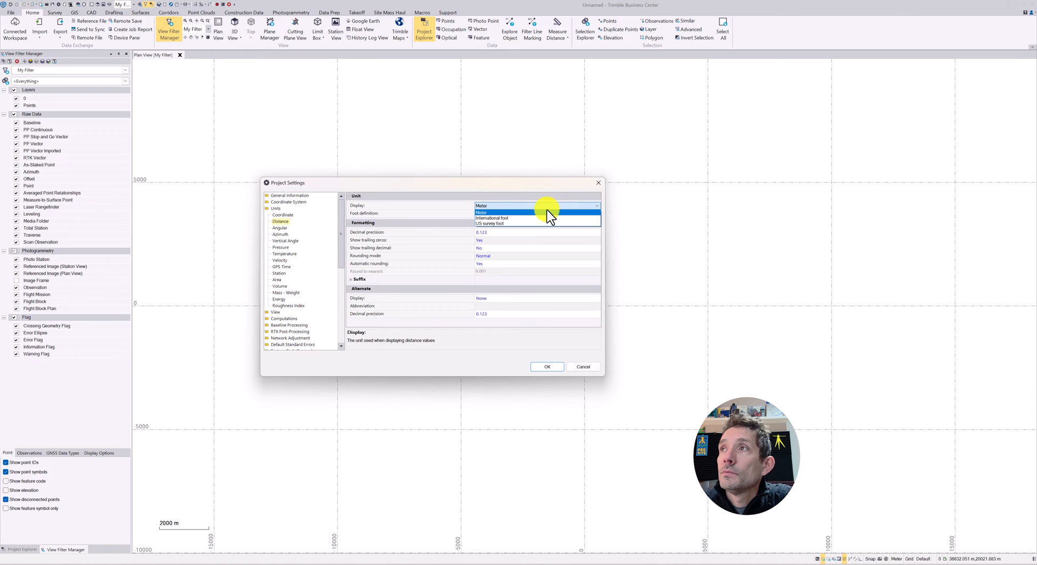
pyautogui.click(499, 213)
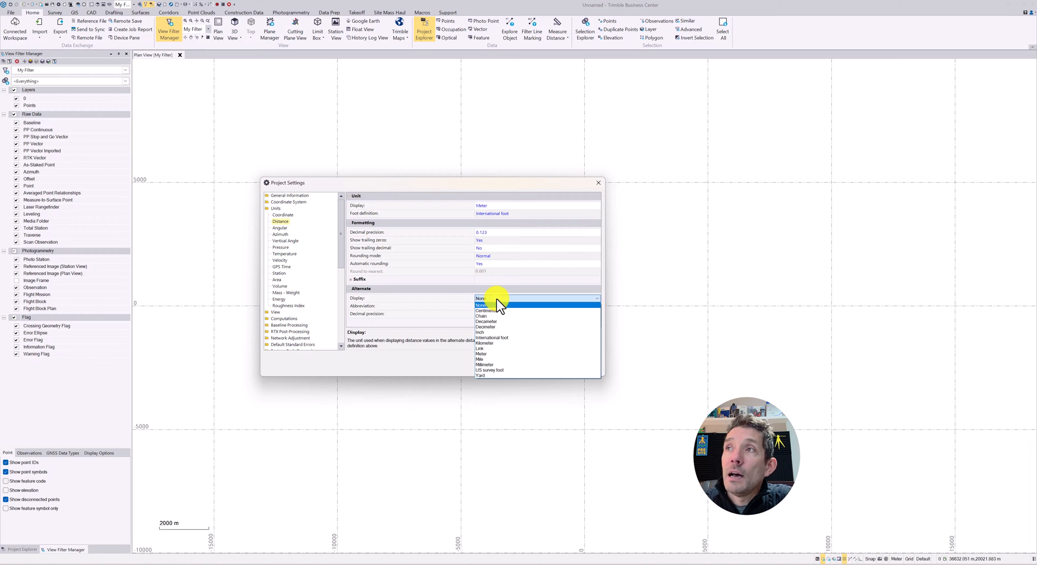
pyautogui.click(492, 337)
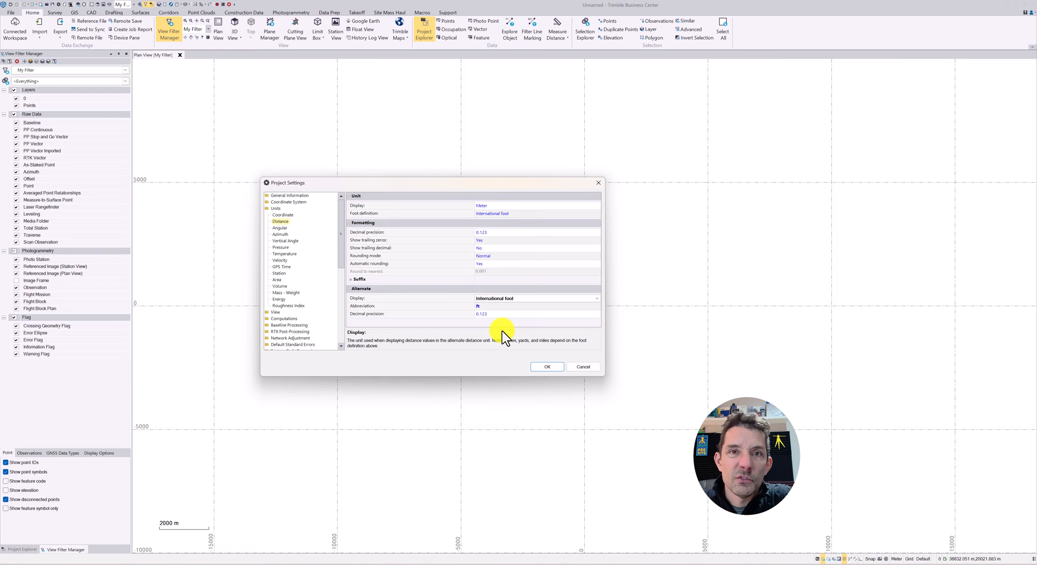
# Step: Confirm vertical angles display as Zenith angle and close Project Settings with OK
pyautogui.click(286, 241)
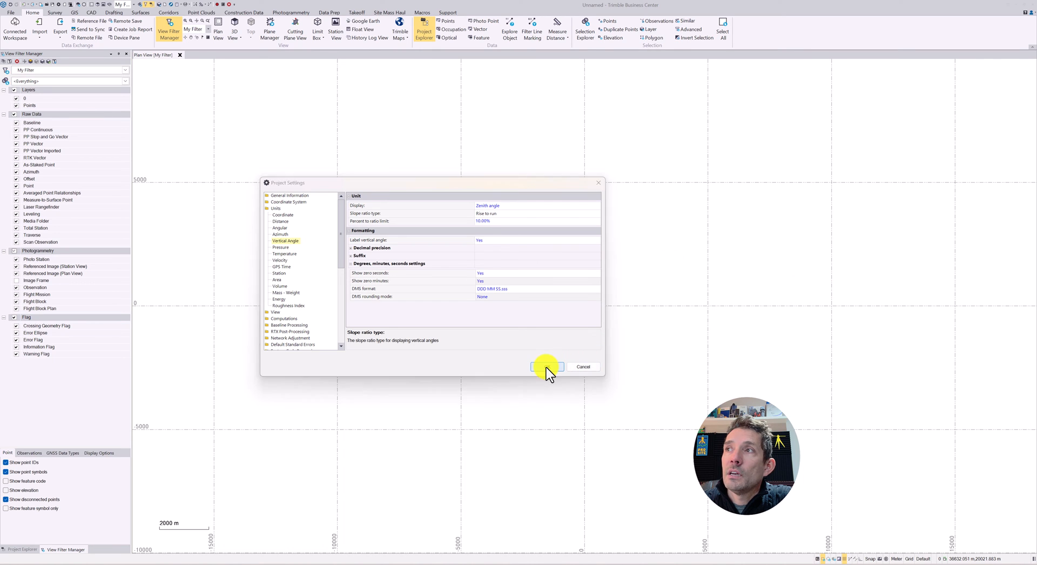
pyautogui.click(547, 367)
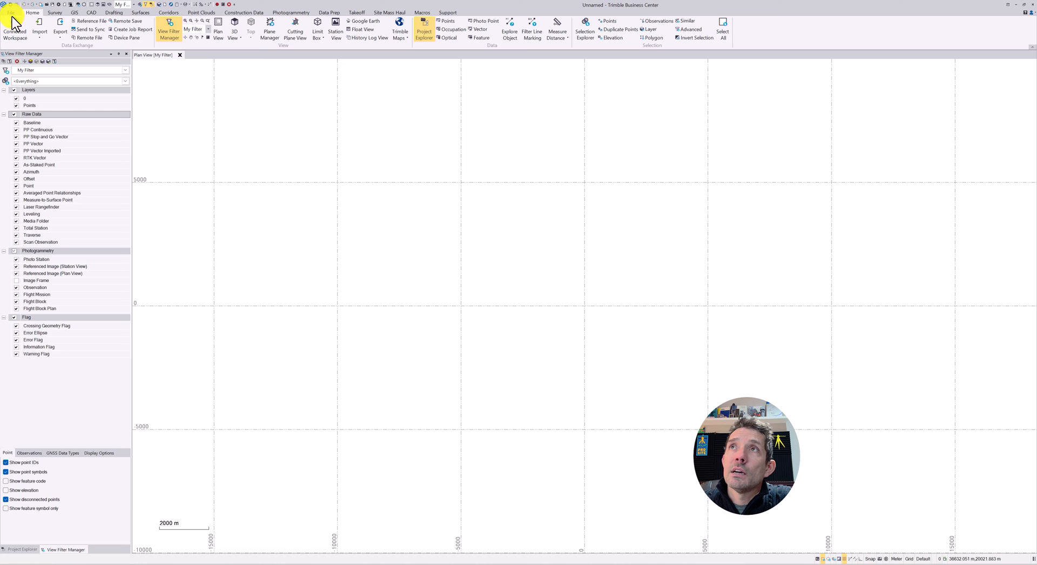
pyautogui.click(12, 12)
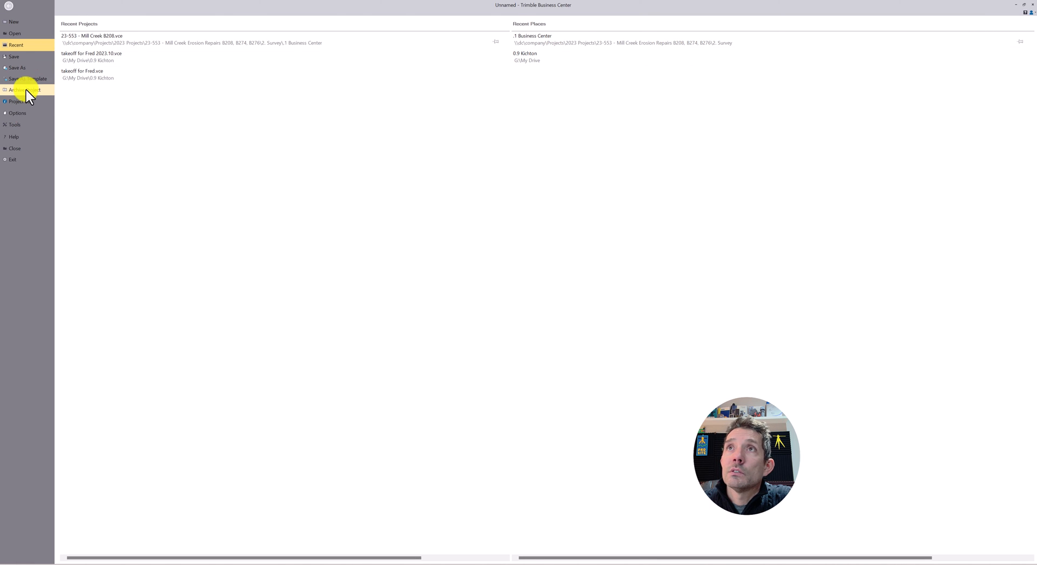
pyautogui.click(29, 79)
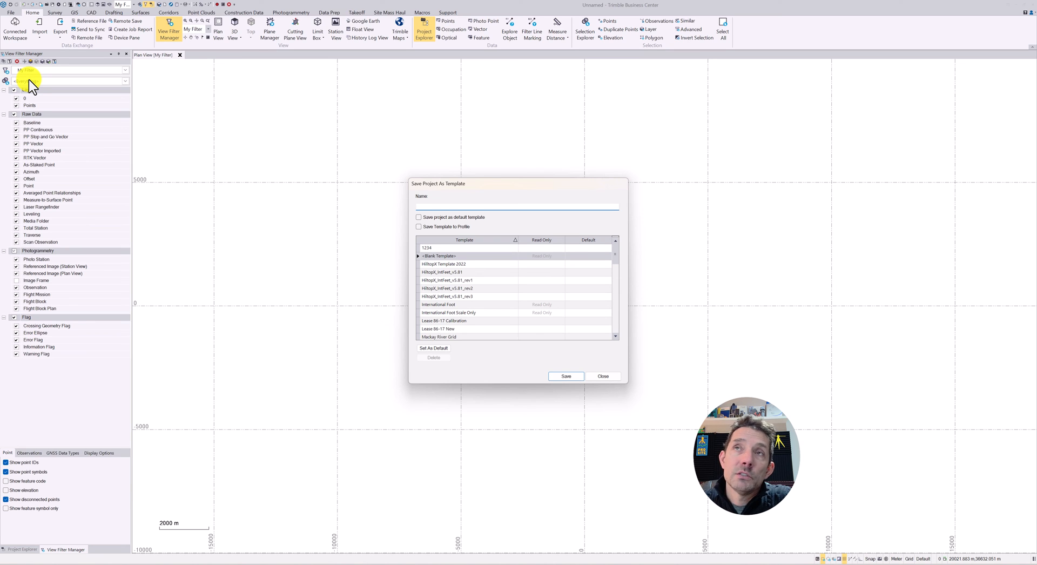
pyautogui.click(516, 207)
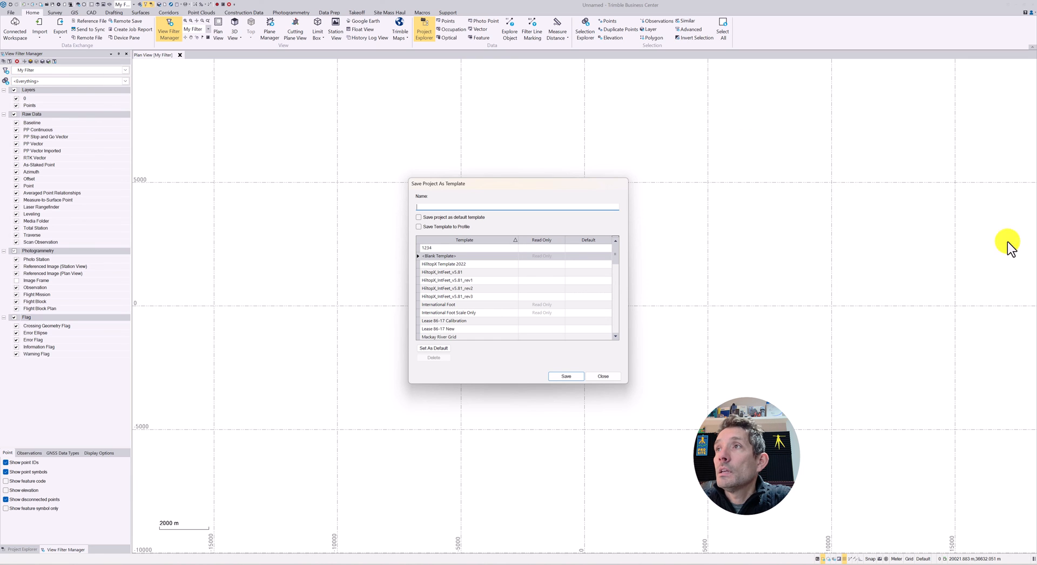
pyautogui.click(602, 376)
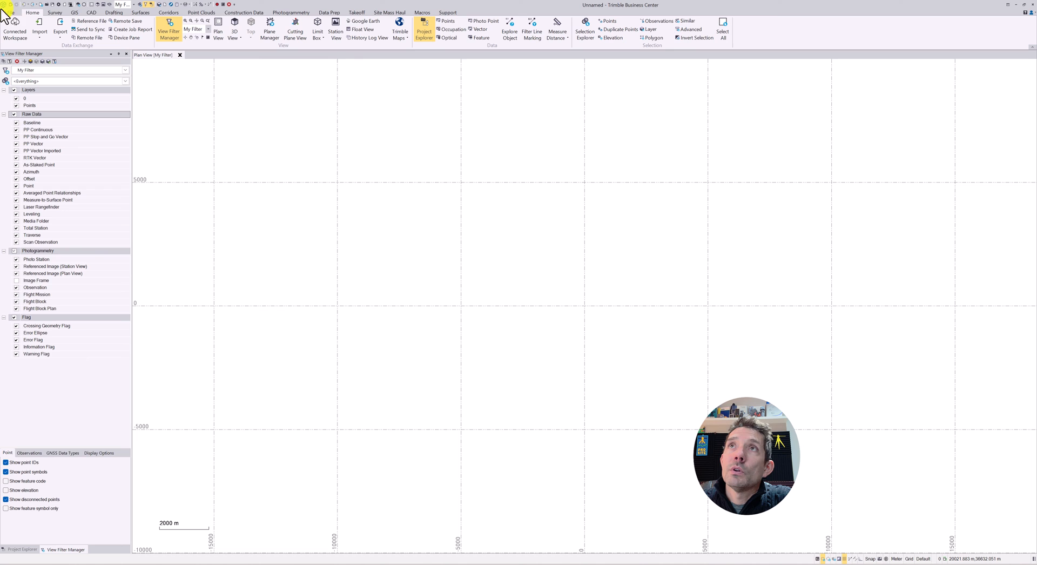
pyautogui.moveTo(10, 17)
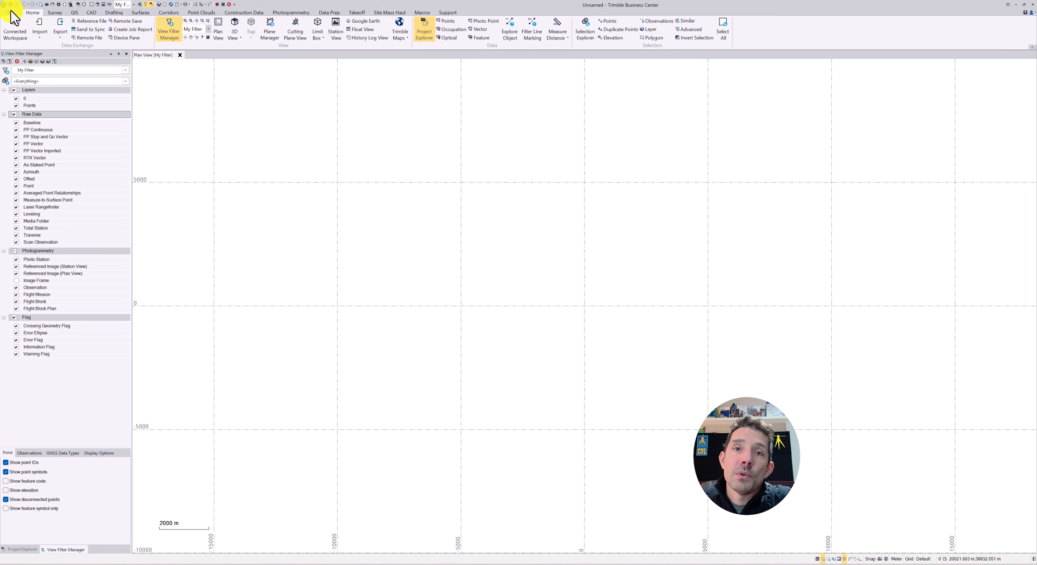
# Step: Reopen the New Project templates, scroll the Local list, and select International Foot
pyautogui.click(10, 9)
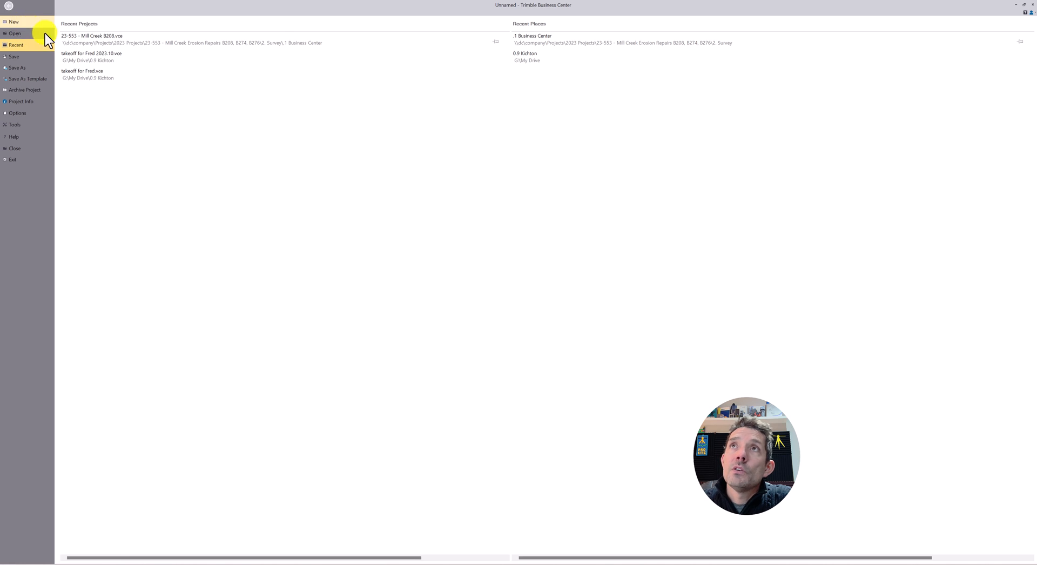
pyautogui.click(12, 21)
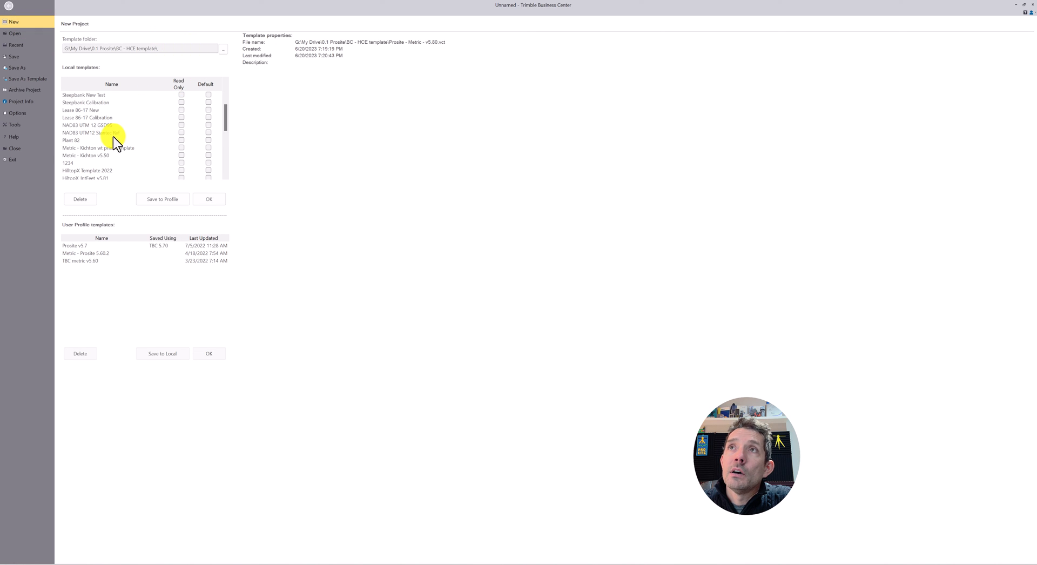
pyautogui.click(100, 132)
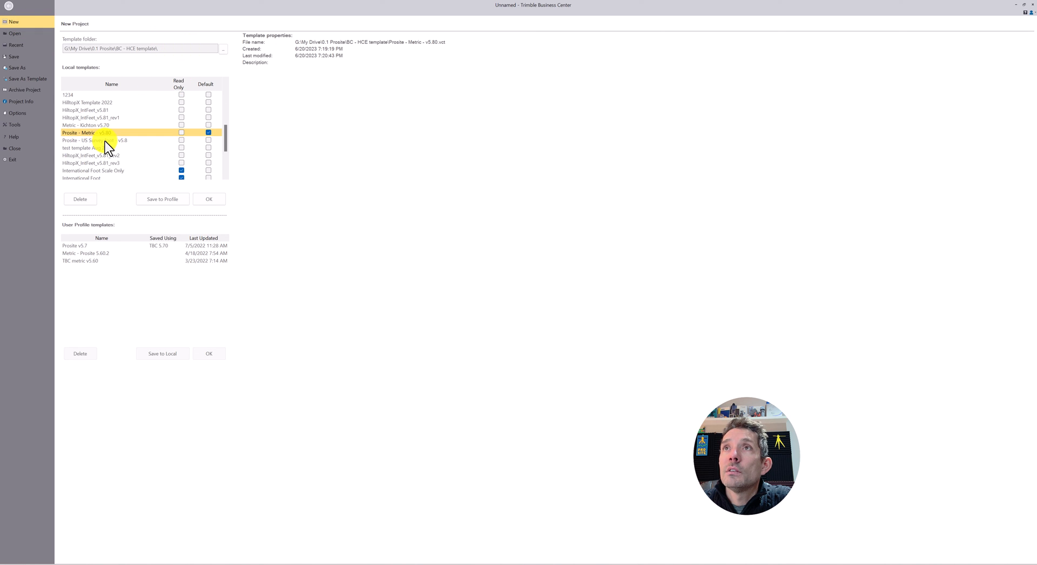
pyautogui.scroll(-3)
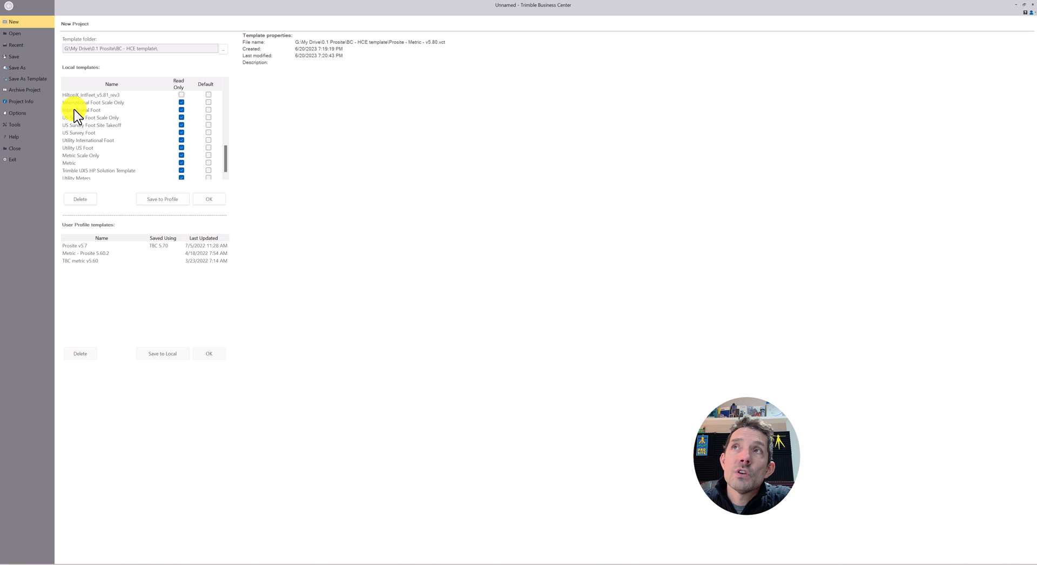
pyautogui.click(86, 110)
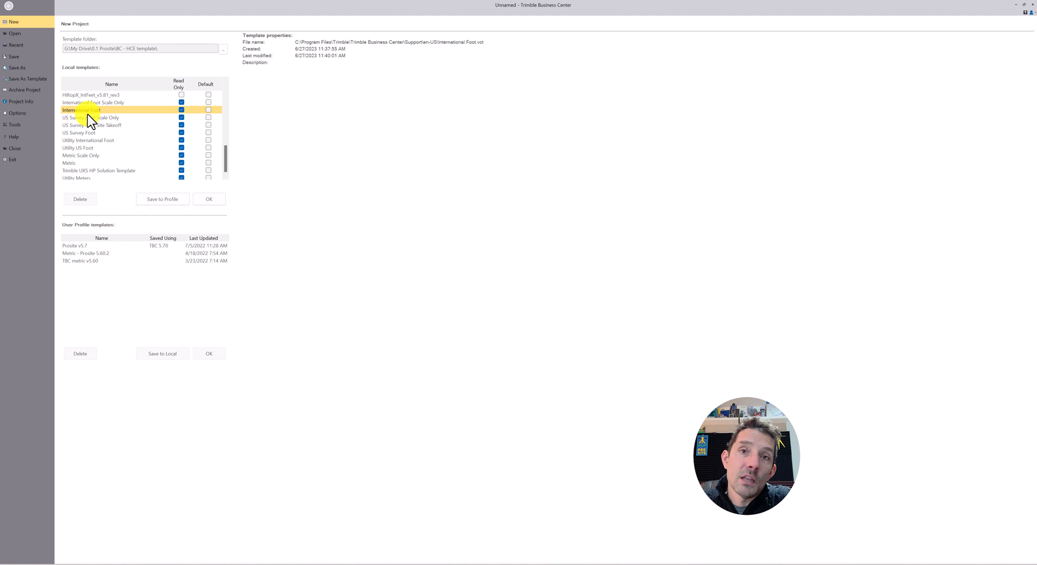